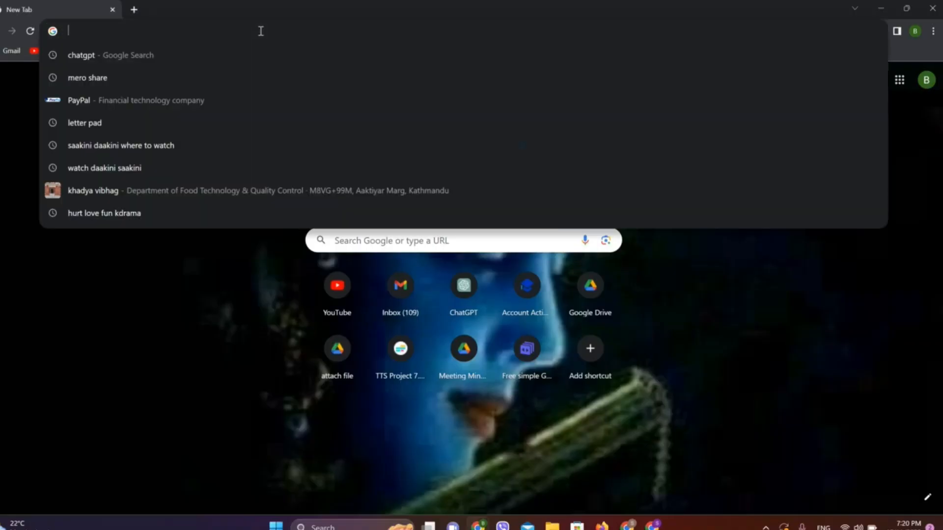
Search Google for PayPal and open the 'Digital Wallets, Money Management, and More | PayPal US' result.
{"action": "left_click", "coordinate": [78, 100]}
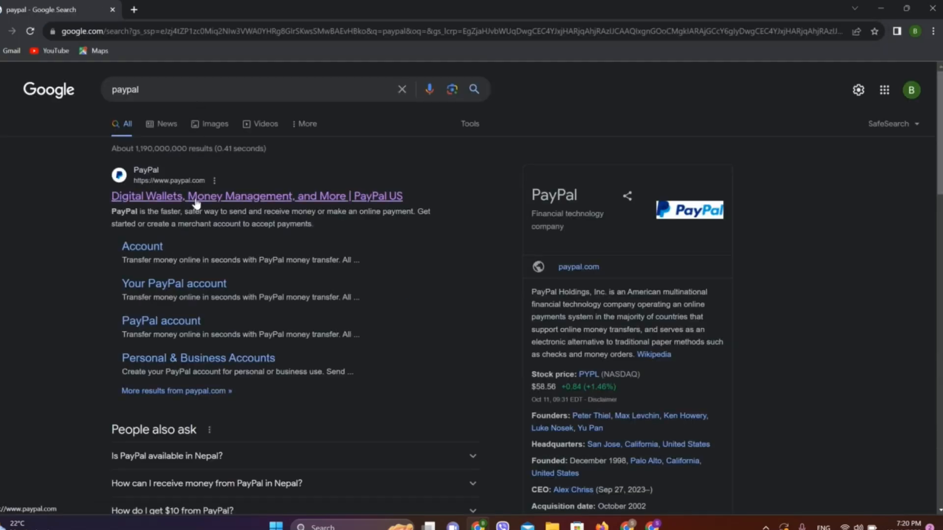
{"action": "left_click", "coordinate": [256, 196]}
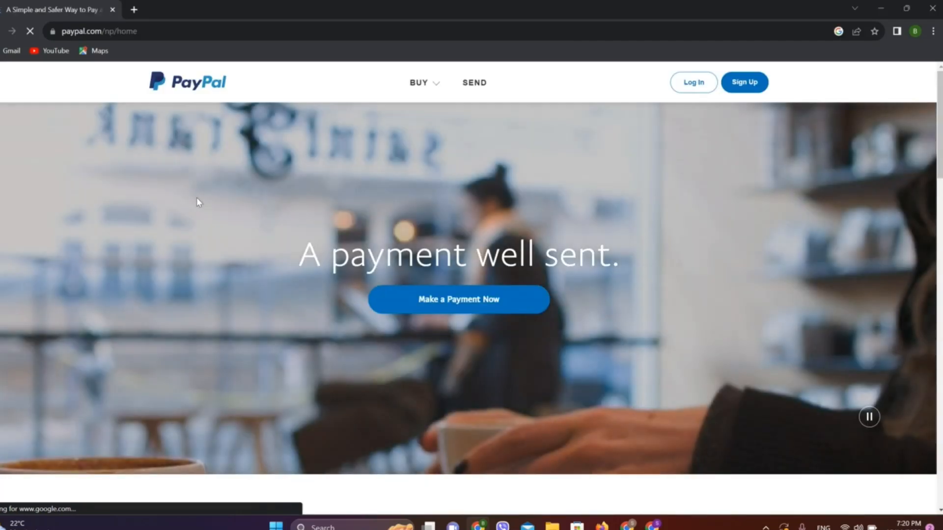
{"action": "mouse_move", "coordinate": [693, 82]}
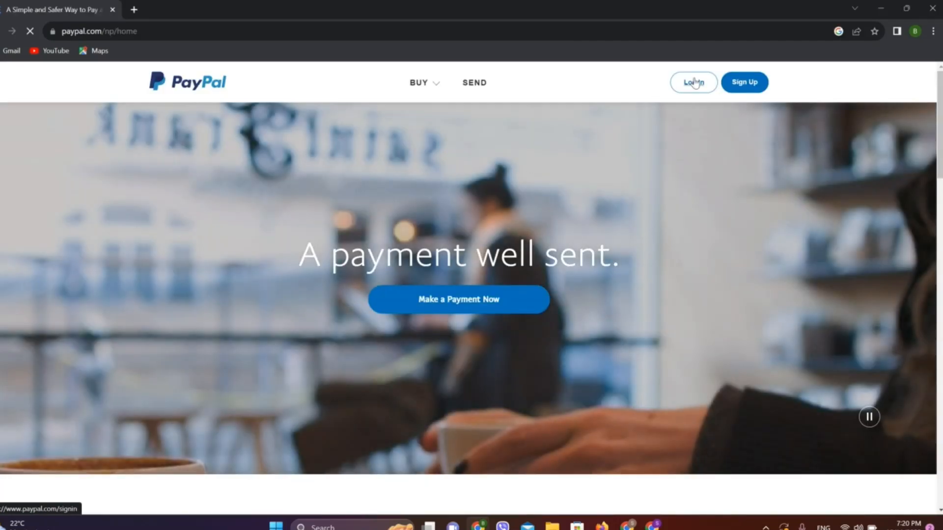
Log in to PayPal with the account password to reach the account summary.
{"action": "left_click", "coordinate": [693, 82]}
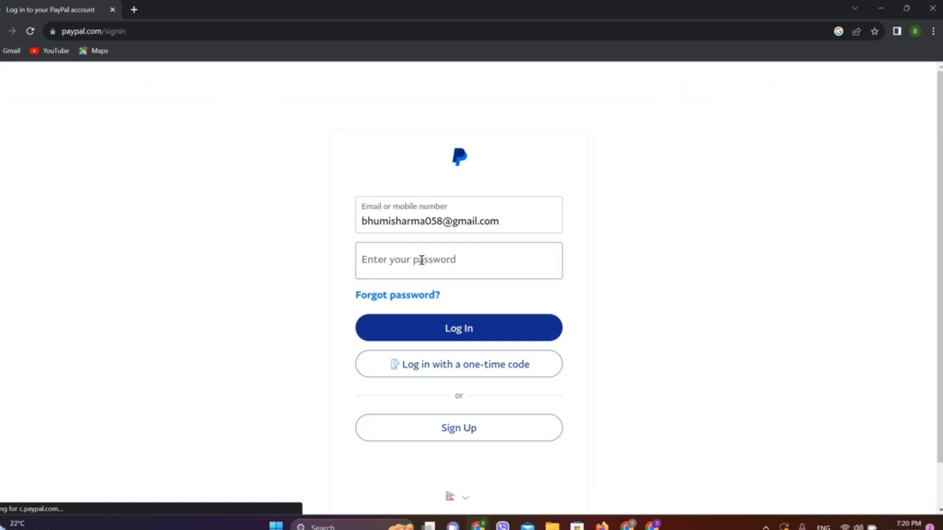
{"action": "left_click", "coordinate": [458, 260]}
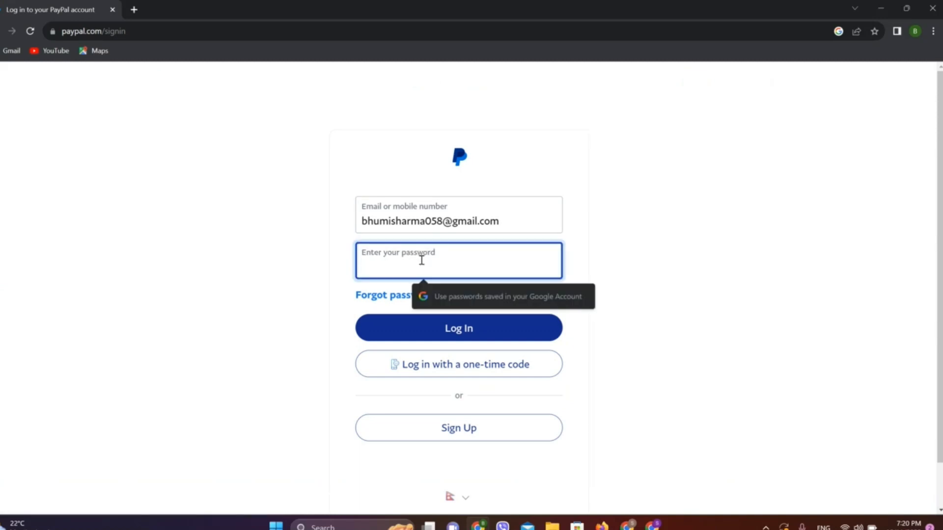
{"action": "left_click", "coordinate": [458, 327]}
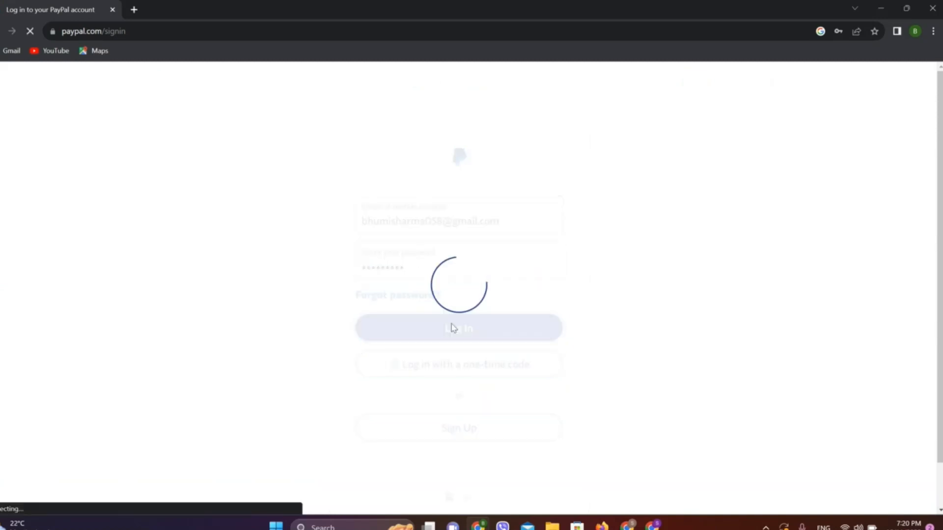
{"action": "left_click", "coordinate": [458, 328]}
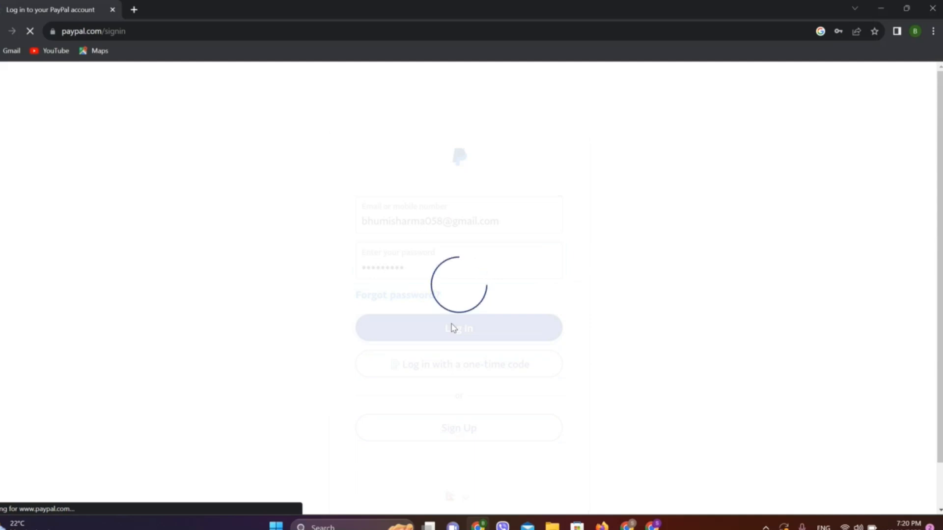
{"action": "left_click", "coordinate": [458, 328]}
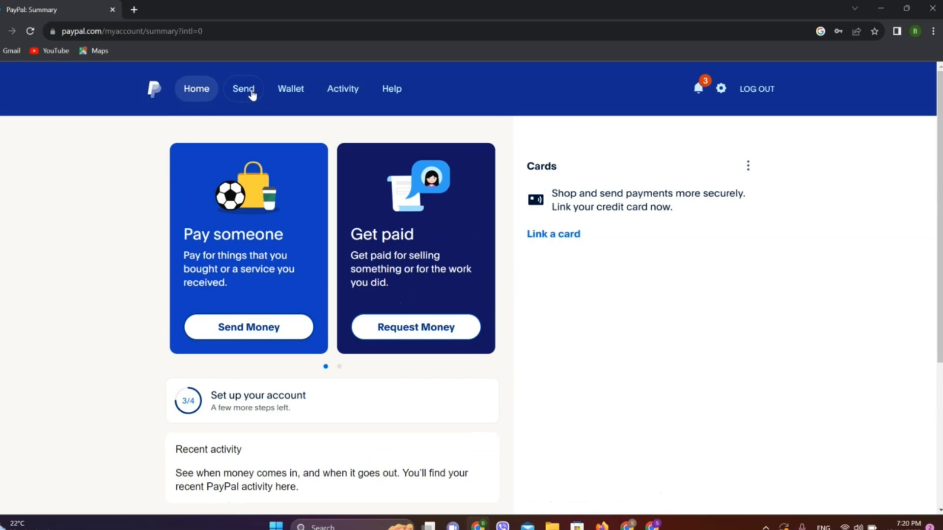
Choose LOG OUT in the account summary's top navigation bar.
{"action": "left_click", "coordinate": [243, 88]}
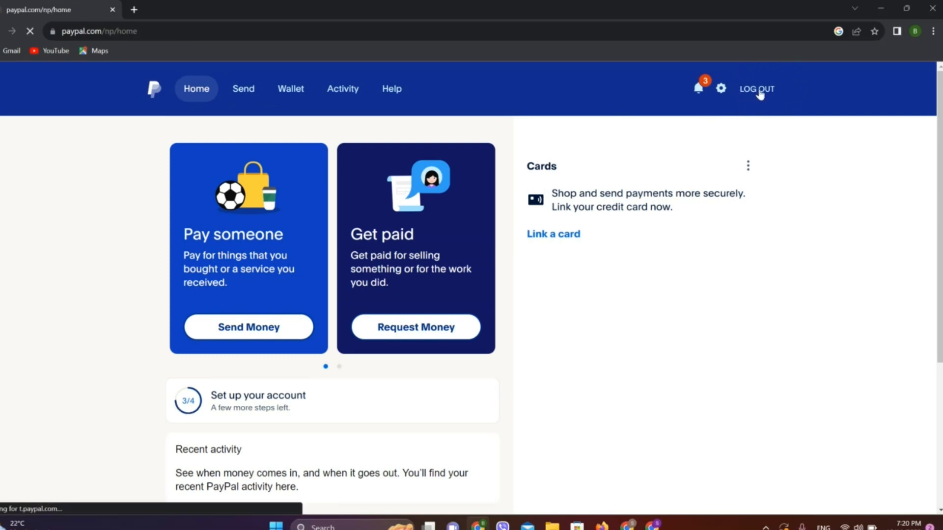
{"action": "left_click", "coordinate": [756, 88]}
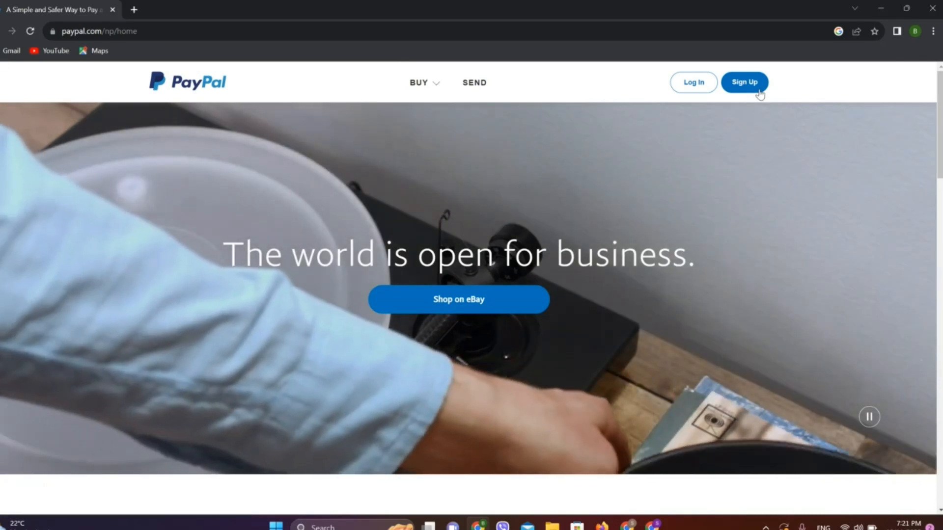